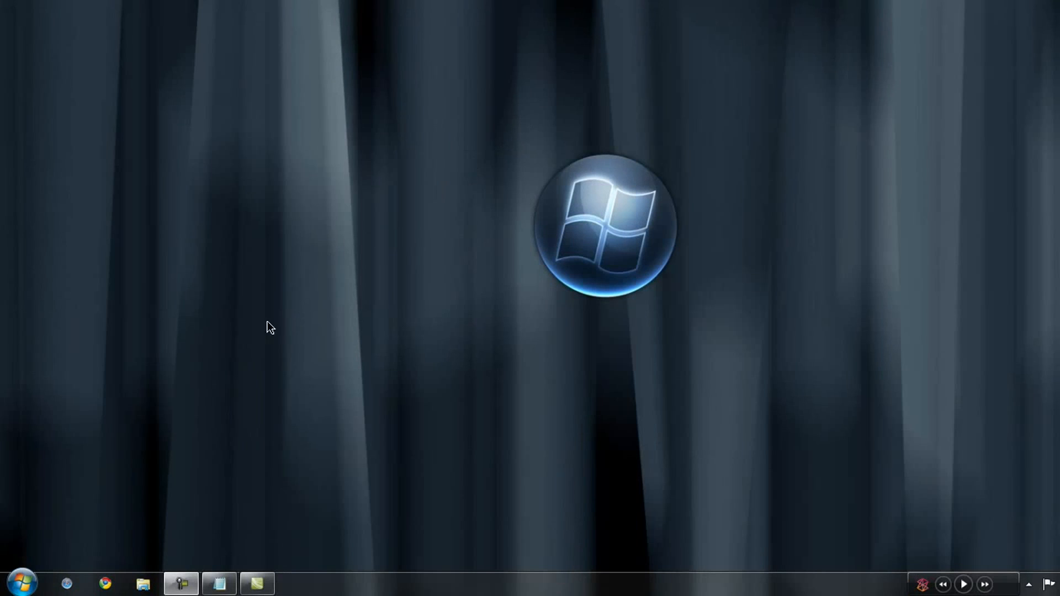
Go from Start through Control Panel and Programs to 'Turn Windows features on or off'.
left_click(22, 583)
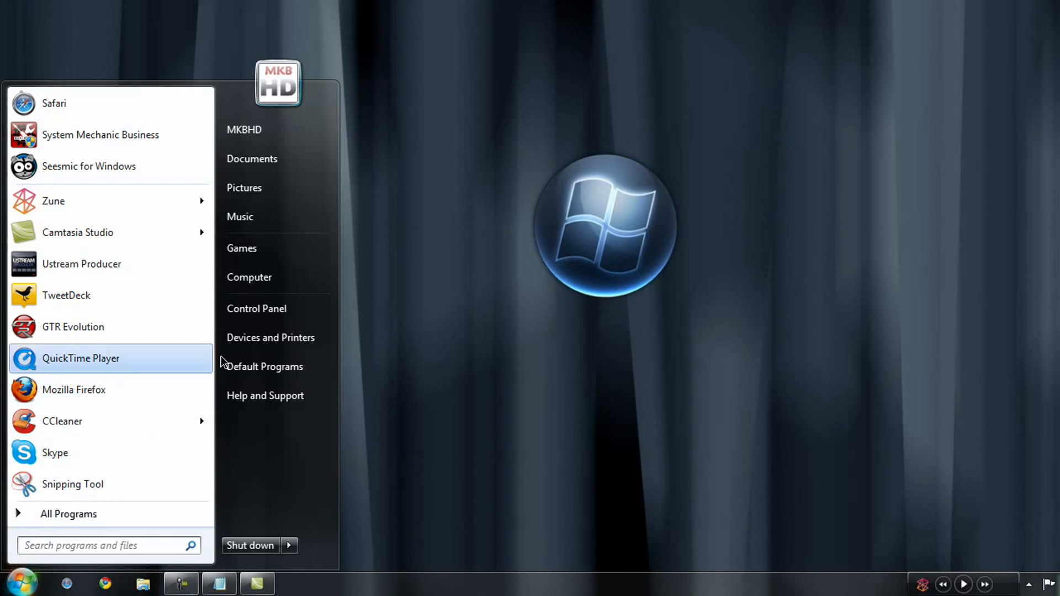
left_click(256, 308)
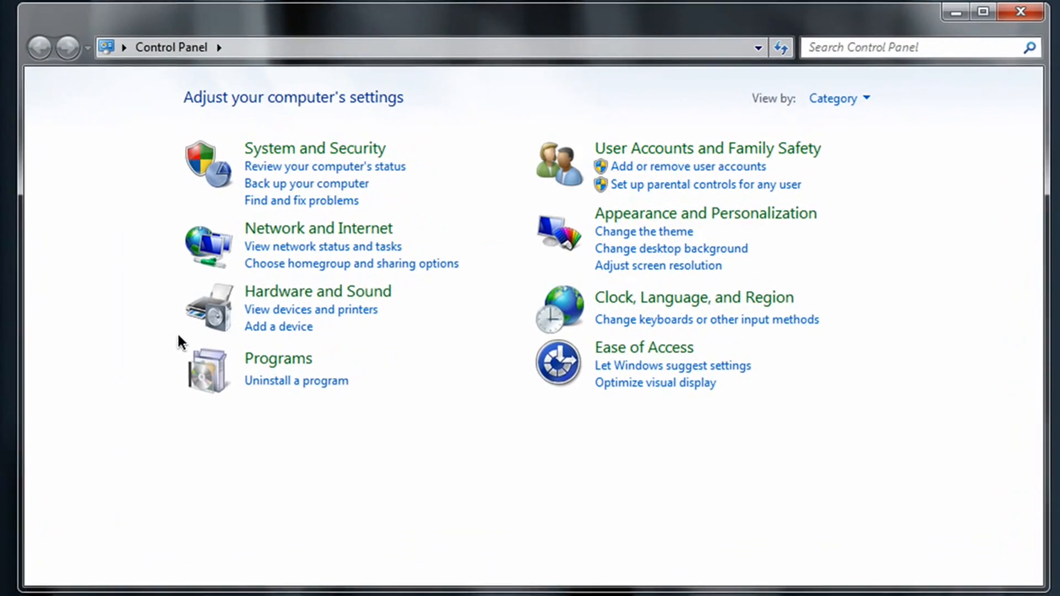
left_click(279, 359)
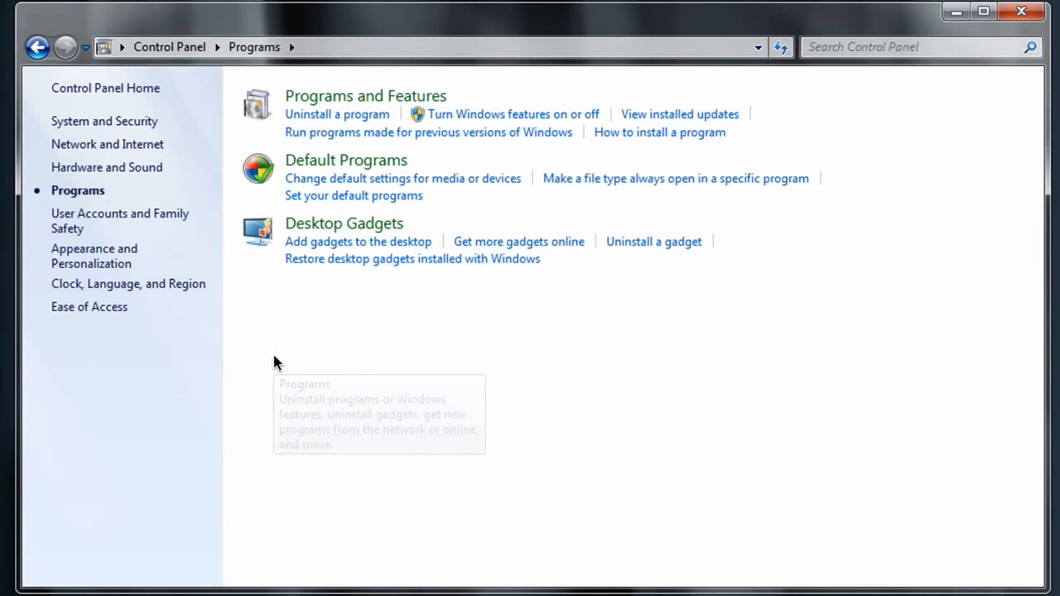
mouse_move(502, 117)
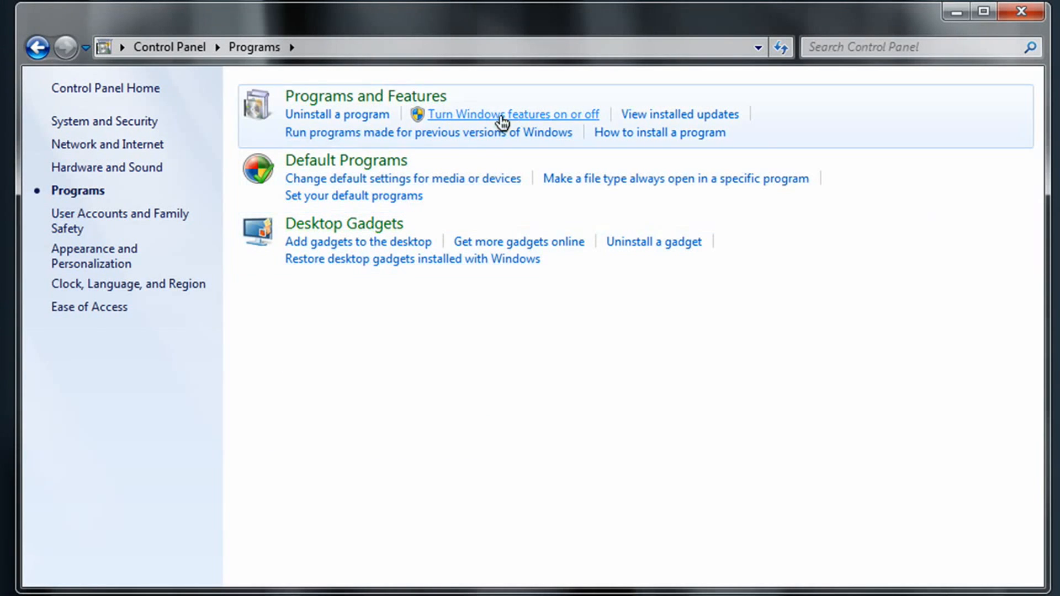
left_click(502, 114)
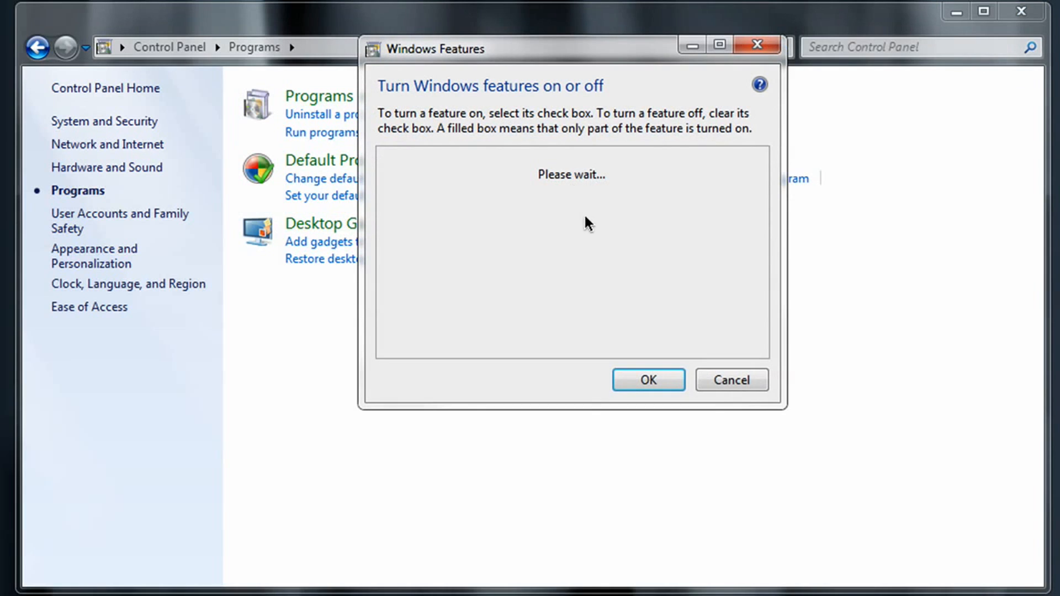
mouse_move(1011, 352)
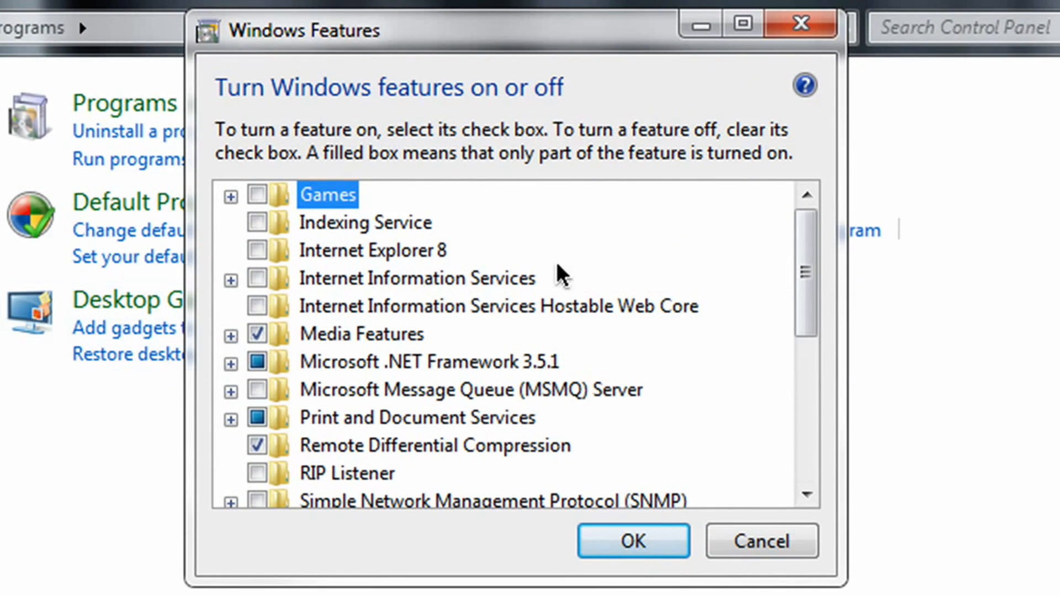
Untick Internet Explorer 8 in the Windows Features list, triggering the compatibility warning.
left_click(372, 250)
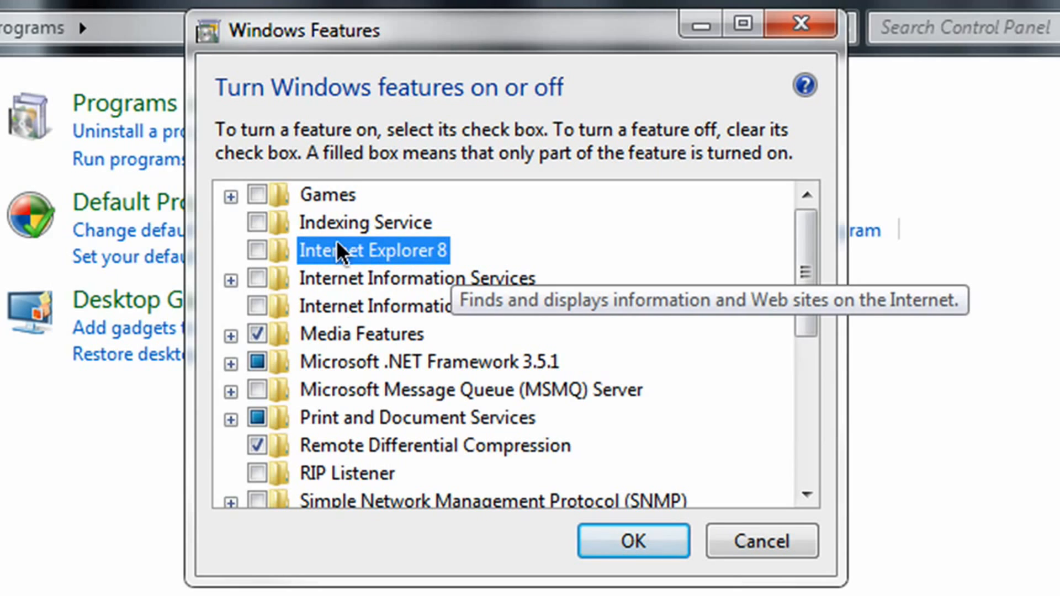
left_click(257, 251)
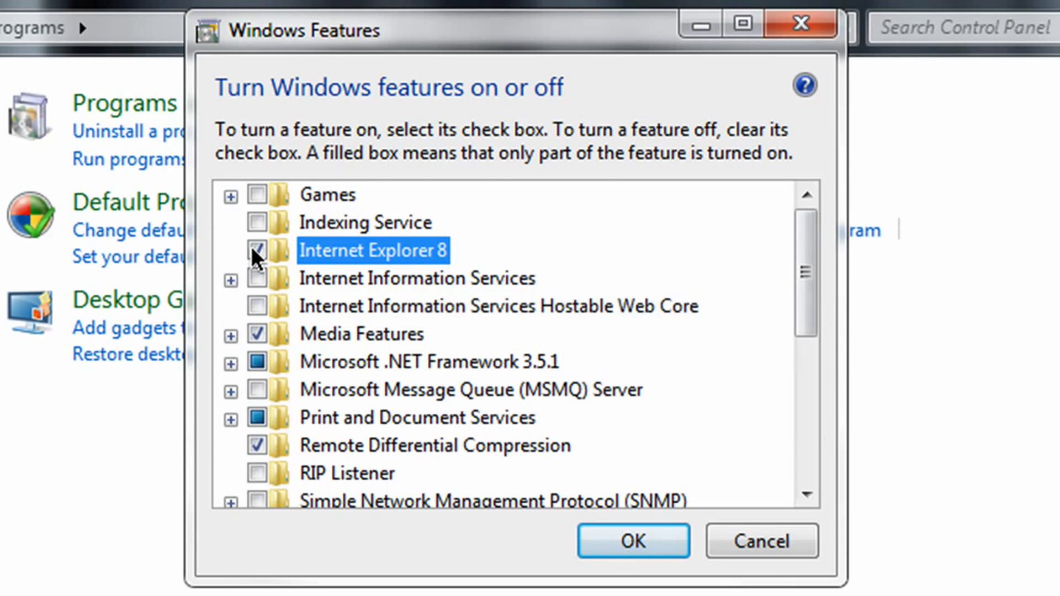
left_click(257, 252)
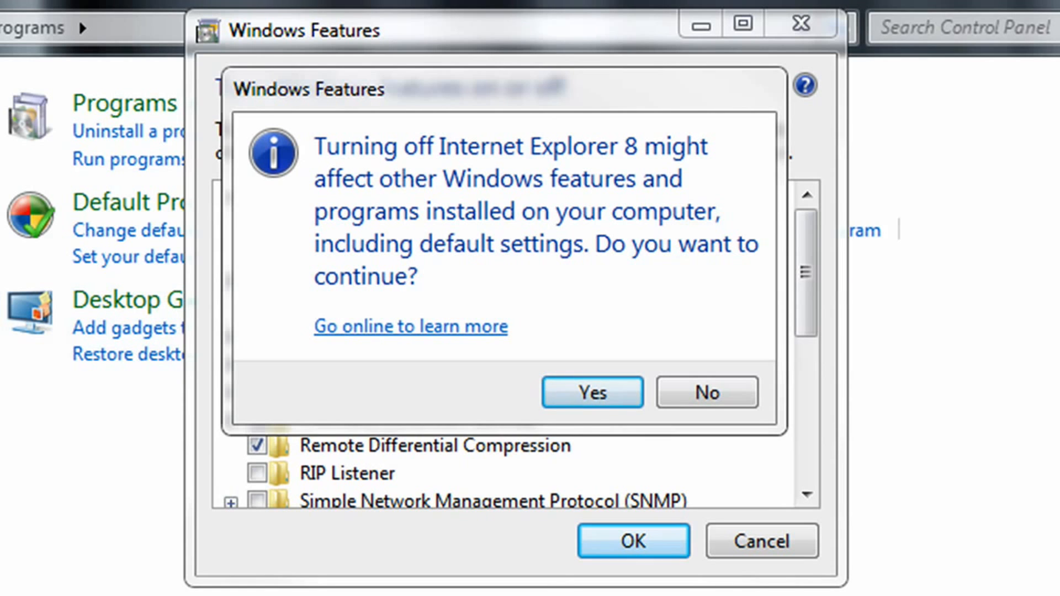
Accept the warning, check the feature list, and confirm the IE8 removal with OK.
left_click(592, 392)
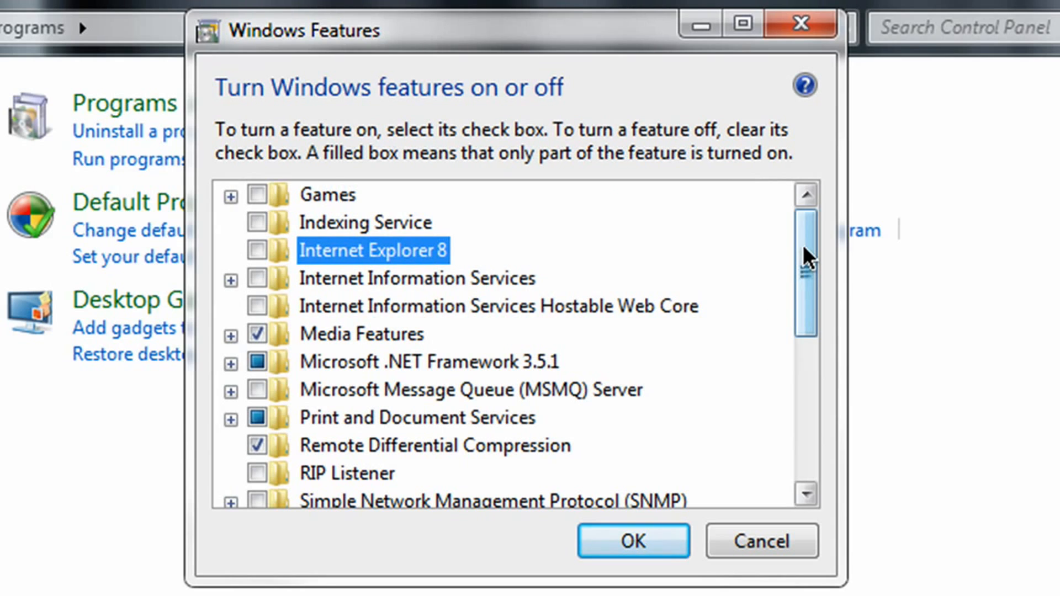
left_click_drag(804, 271, 805, 433)
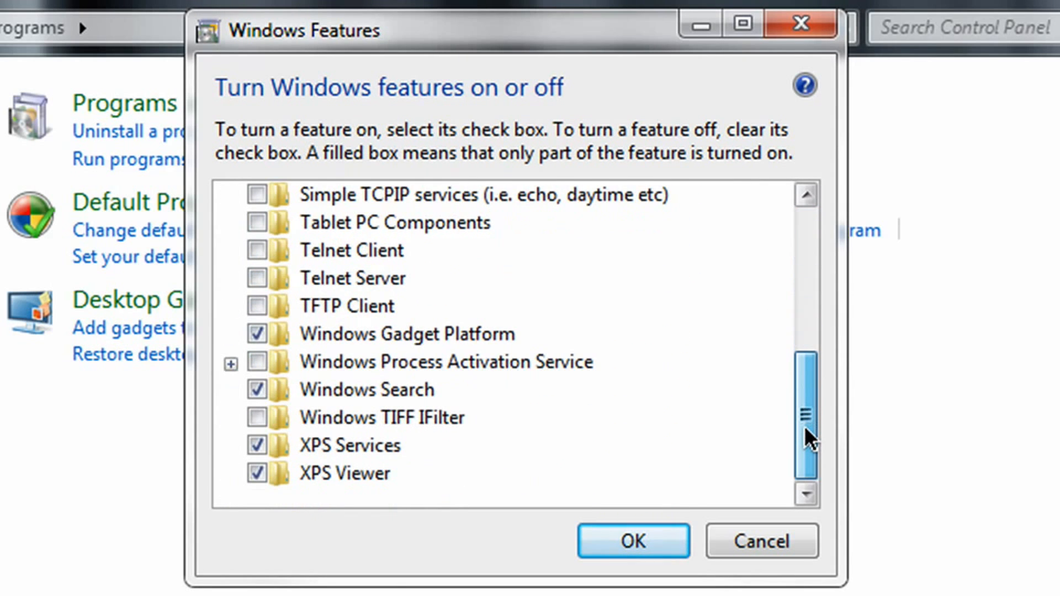
left_click(394, 223)
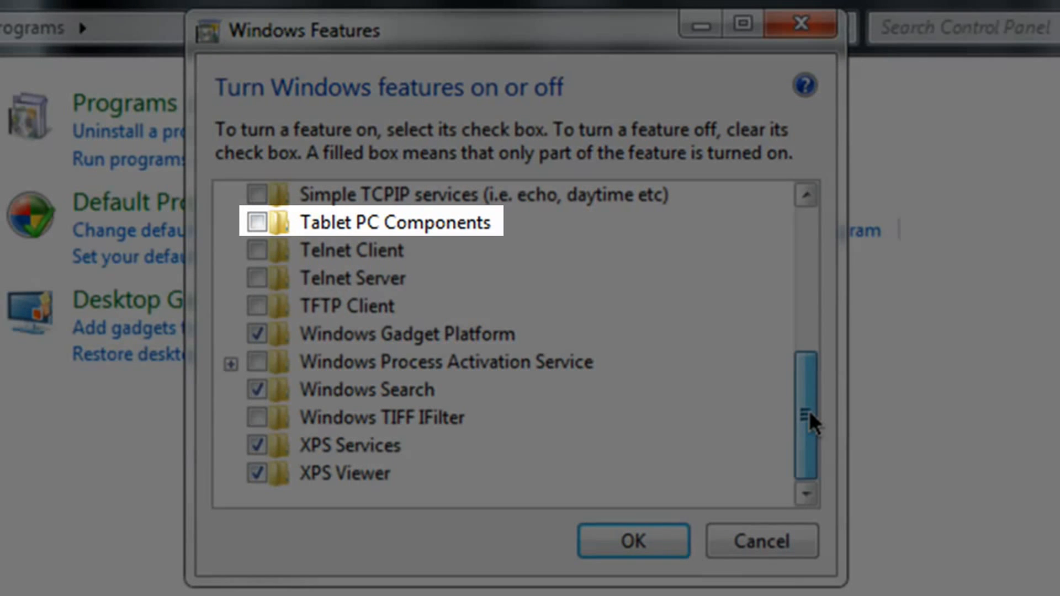
scroll("up", 3)
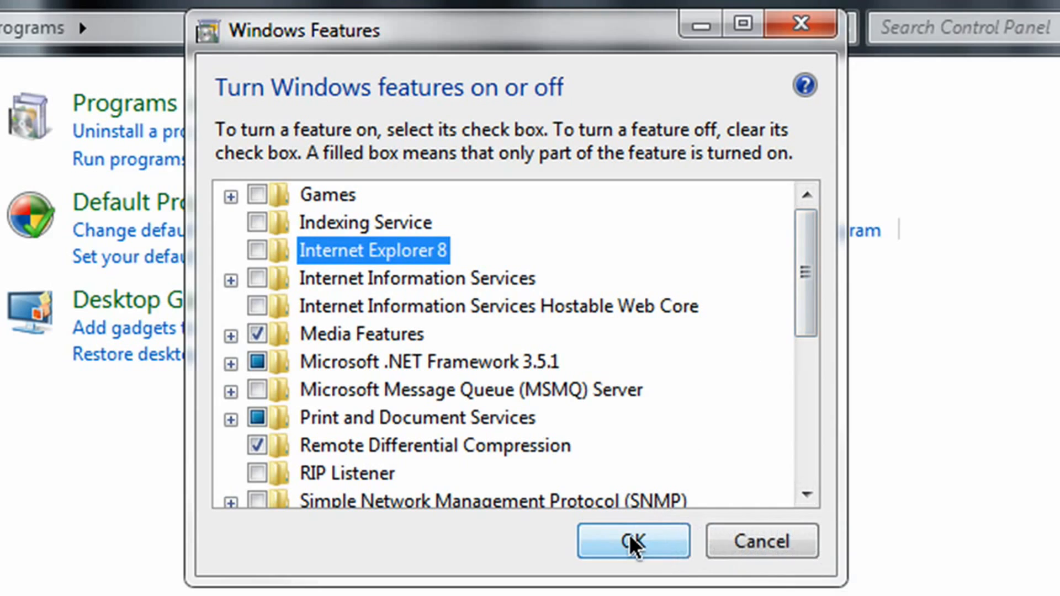
left_click(633, 541)
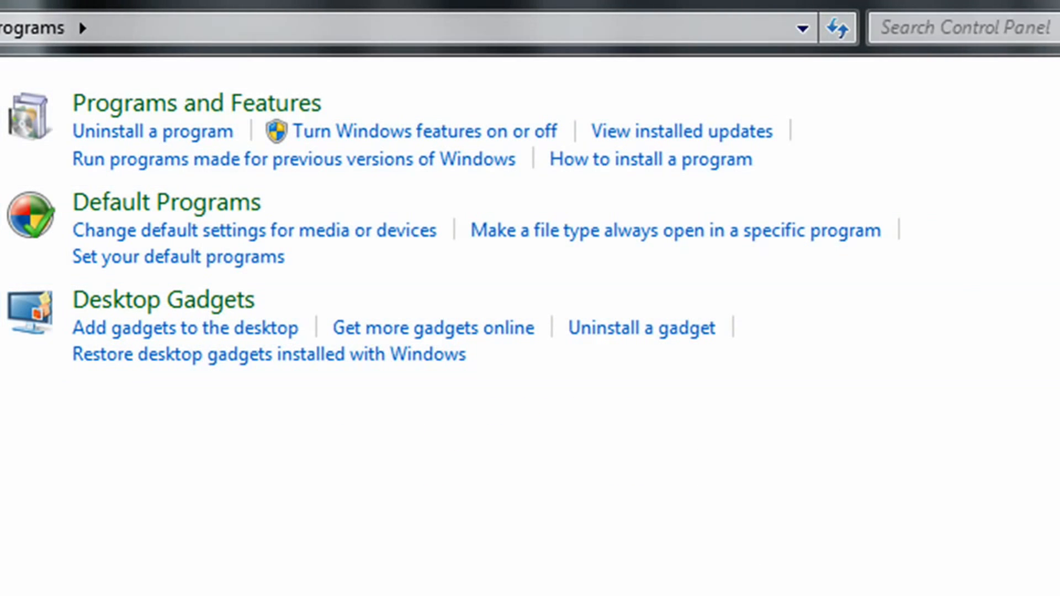